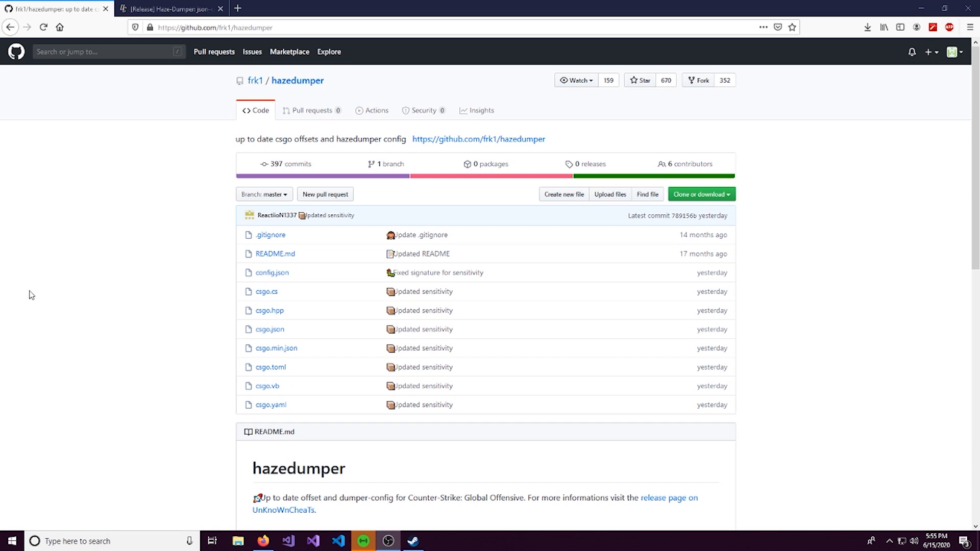
# - From the hazedumper GitHub page, get the UnKnoWnCheaTs release thread into a new tab
pyautogui.click(220, 8)
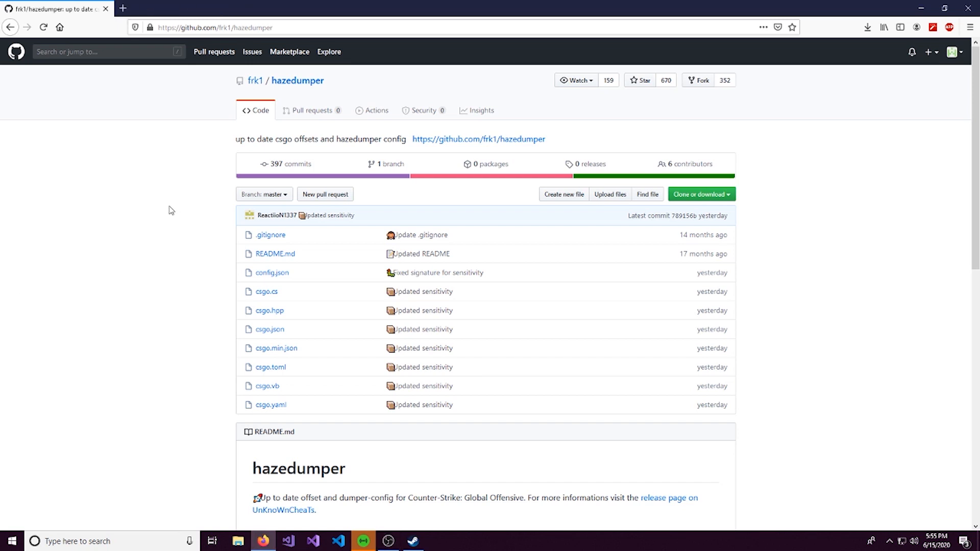
pyautogui.moveTo(571, 145)
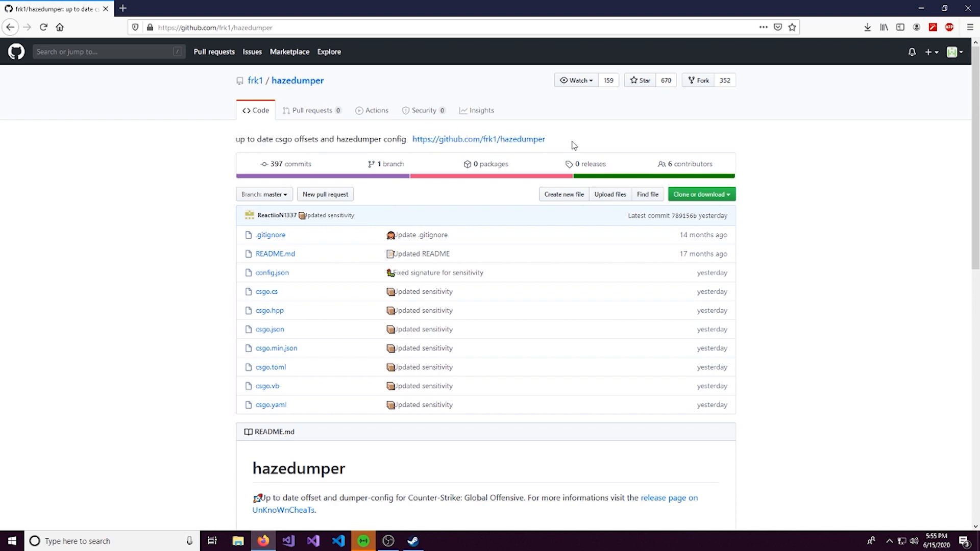
pyautogui.moveTo(184, 256)
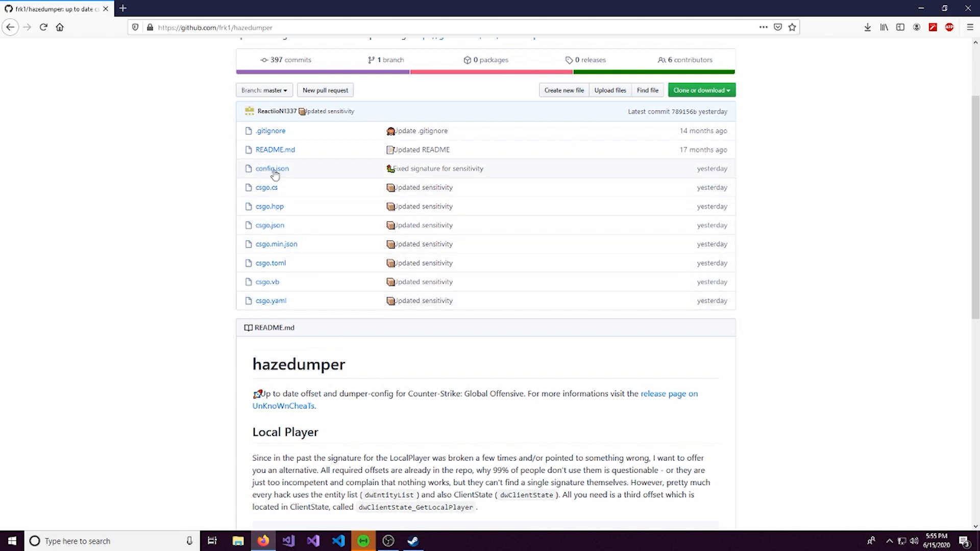
pyautogui.click(271, 168)
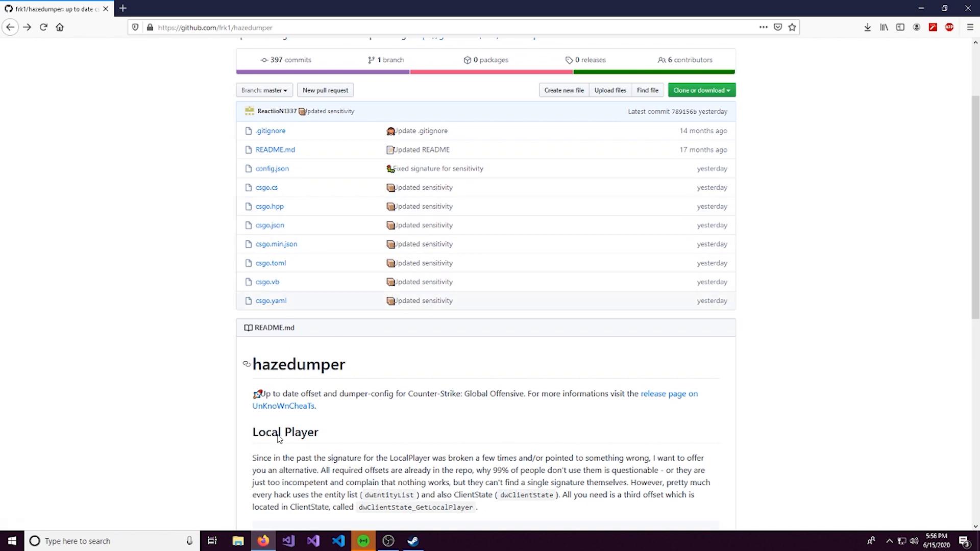
pyautogui.rightClick(283, 406)
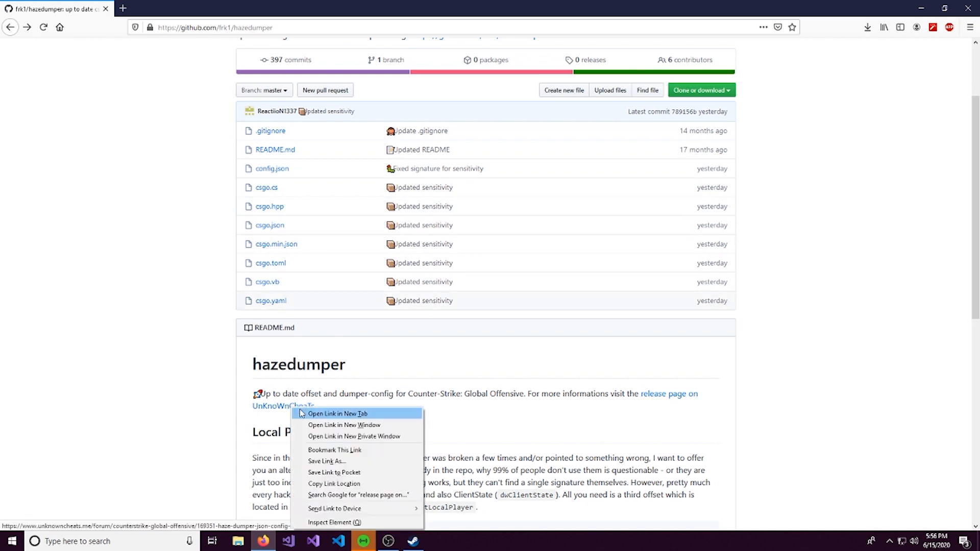
pyautogui.click(338, 413)
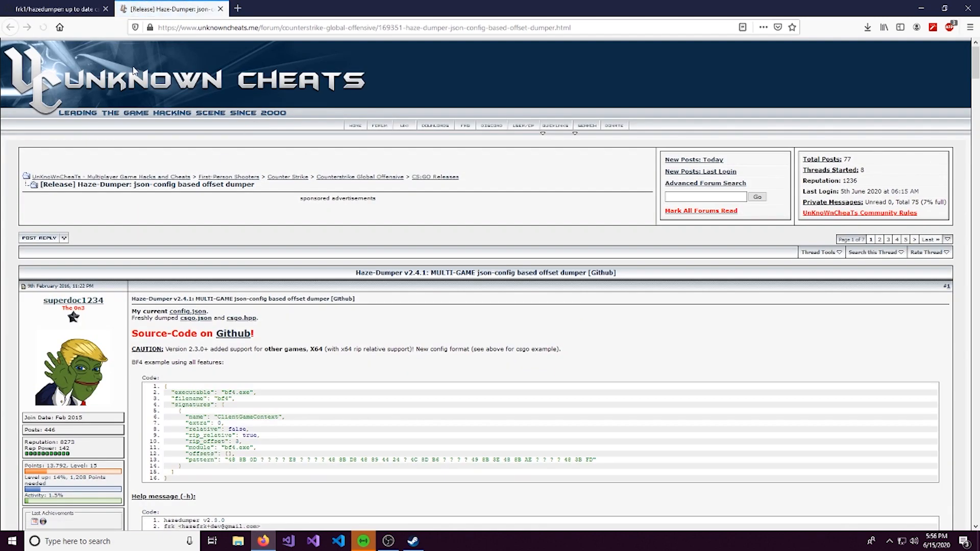
# - Reach the thread's download page and download HazeDumper v2.4.1
pyautogui.scroll(-3)
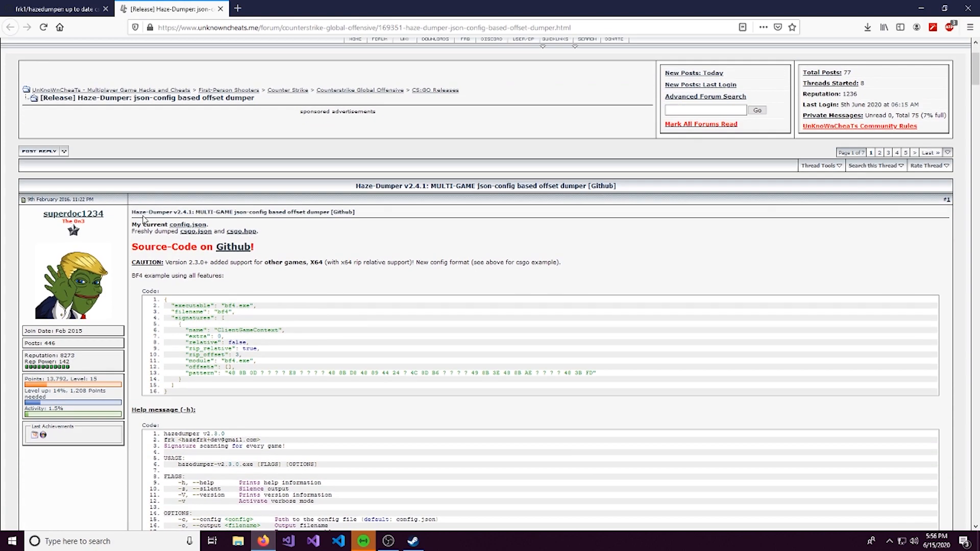
pyautogui.scroll(-3)
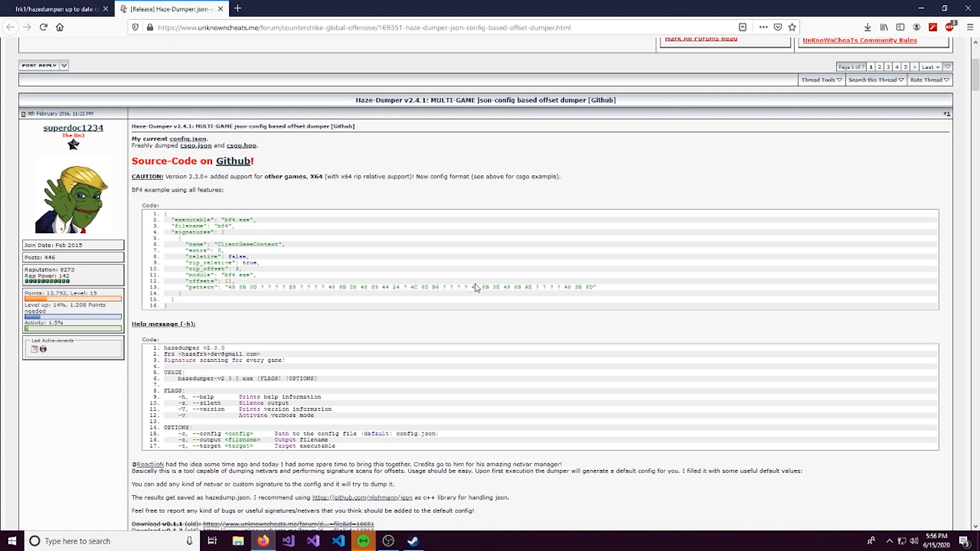
pyautogui.scroll(-3)
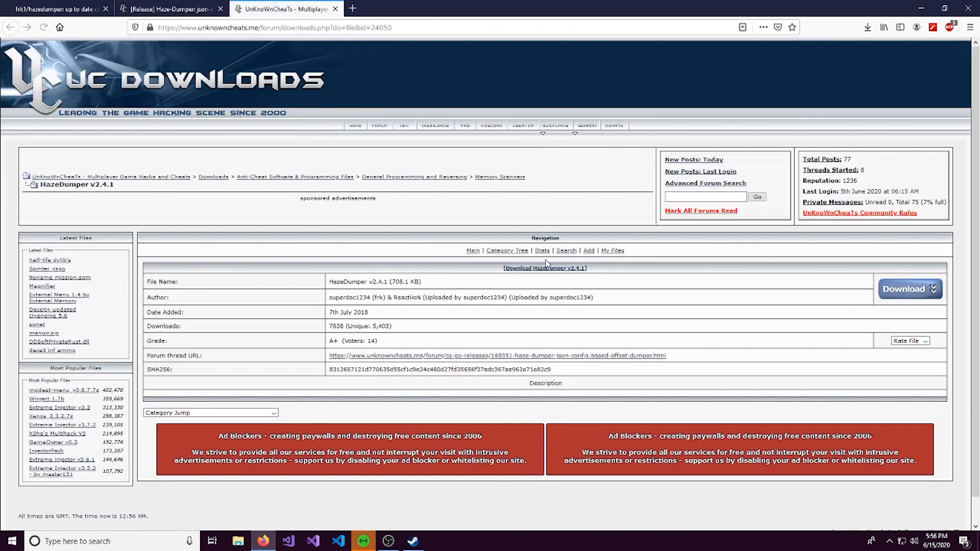
pyautogui.click(905, 288)
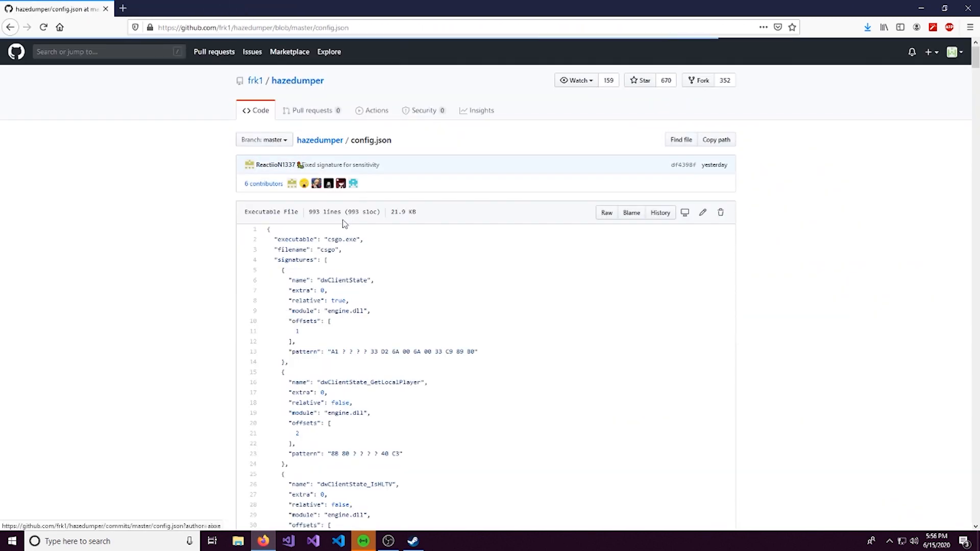
# - Download the hazedumper repository as a ZIP via Clone or download
pyautogui.scroll(-3)
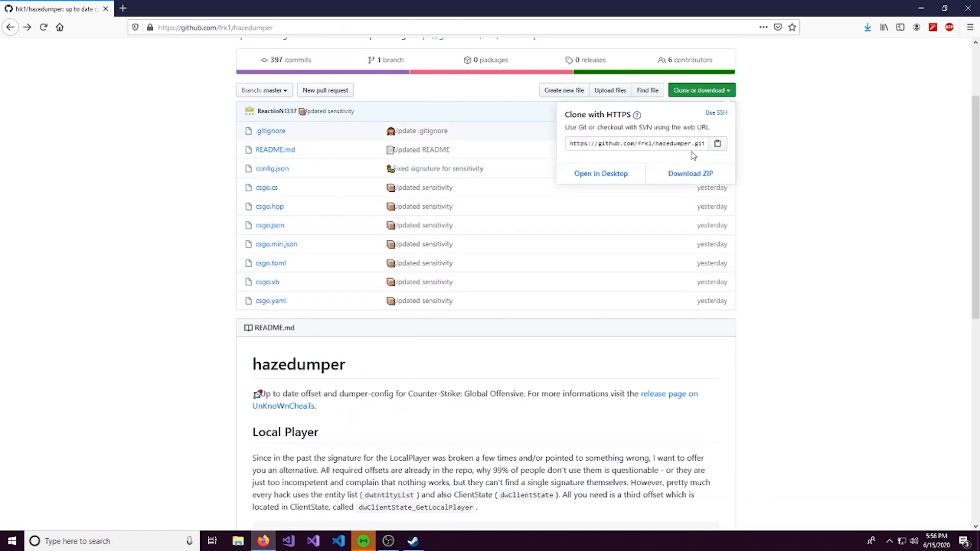
pyautogui.click(689, 173)
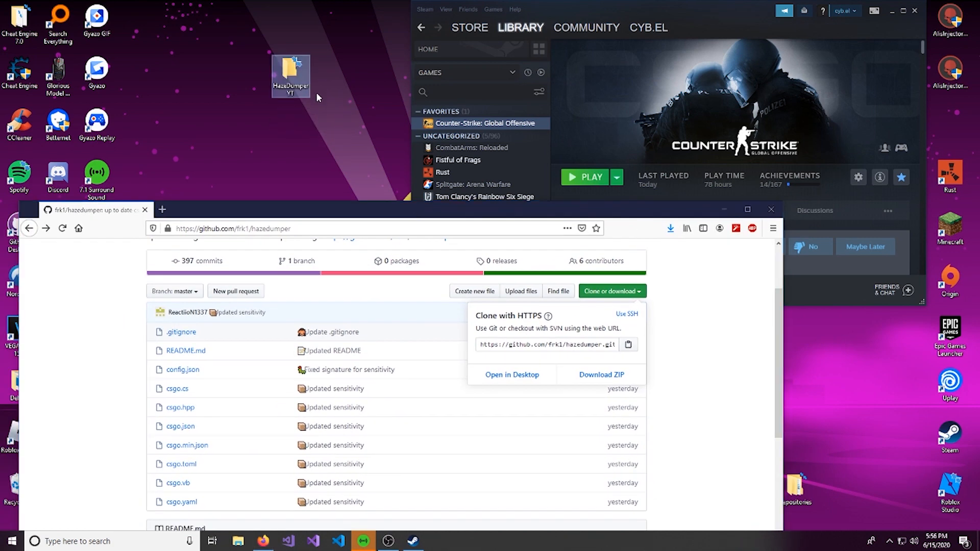
# - Extract hazedumper-v2.4.1 into HazeDumperYT and bring config.json over from hazedumper-master.zip
pyautogui.doubleClick(290, 74)
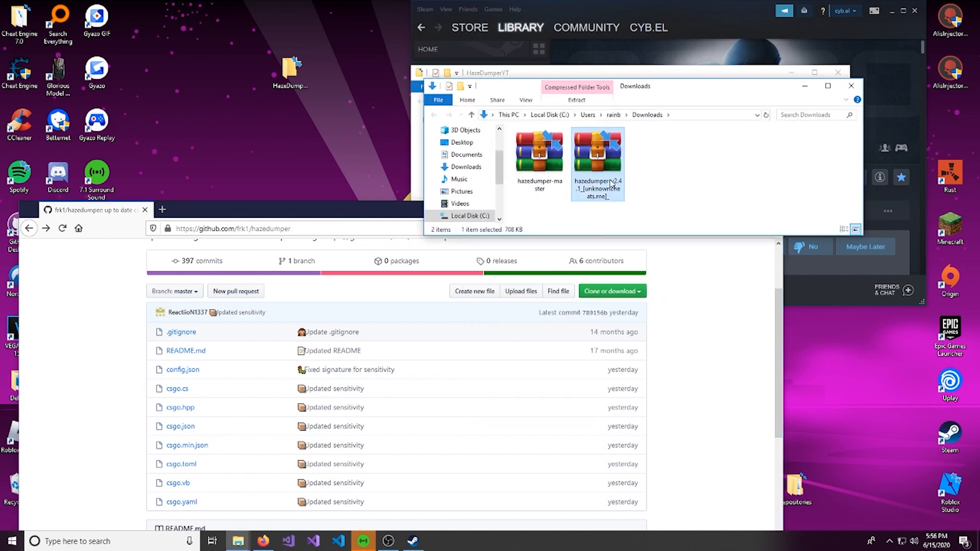
pyautogui.doubleClick(597, 156)
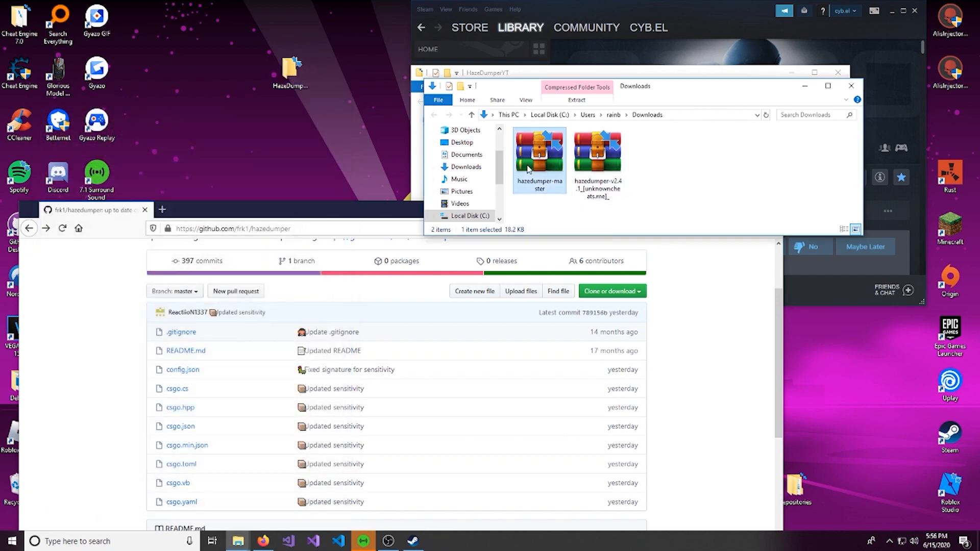
pyautogui.doubleClick(539, 153)
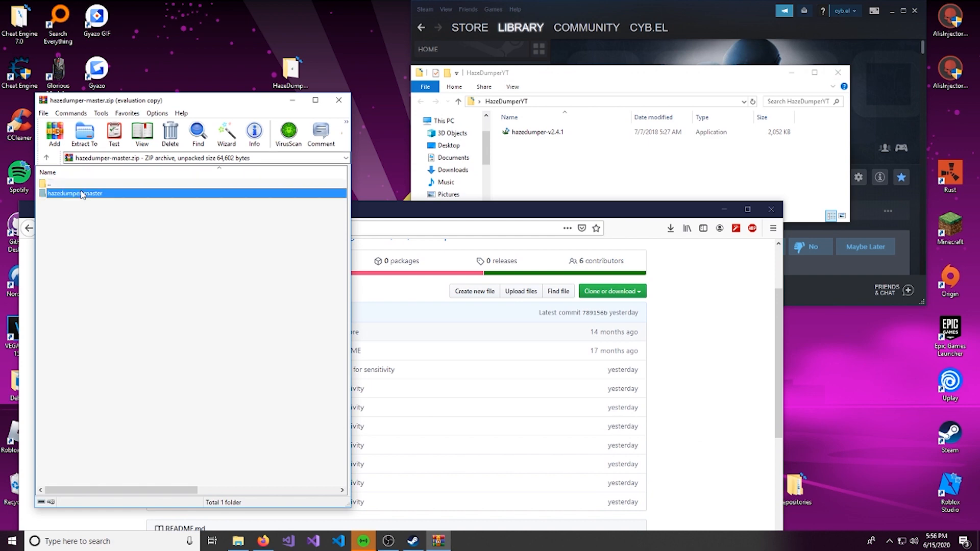
pyautogui.doubleClick(75, 193)
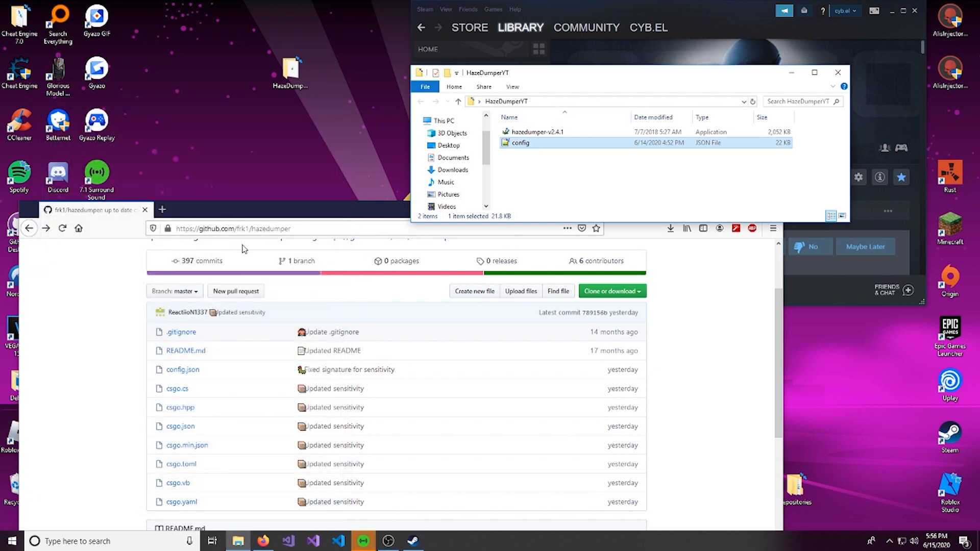
# - View config.json's CS:GO signature entries using Edit with Notepad++
pyautogui.rightClick(520, 143)
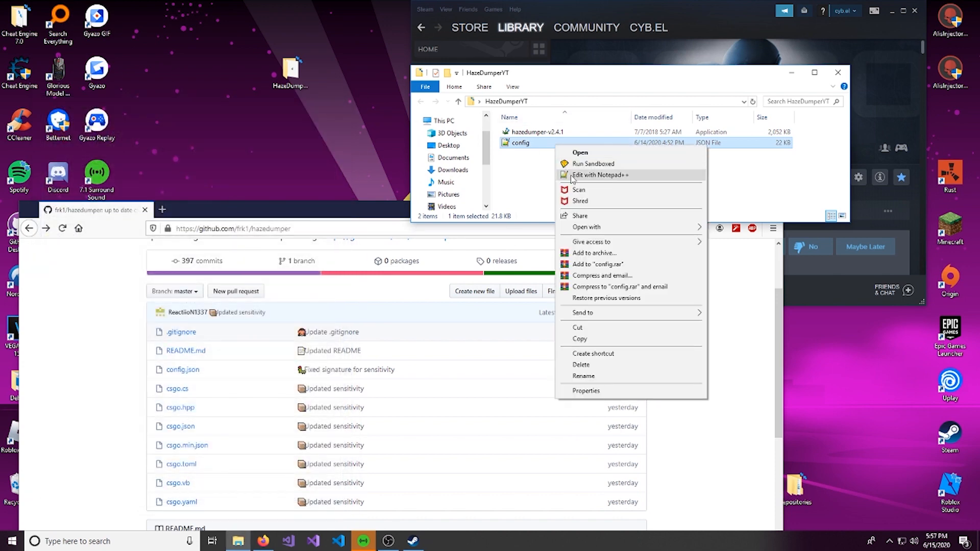
pyautogui.click(599, 174)
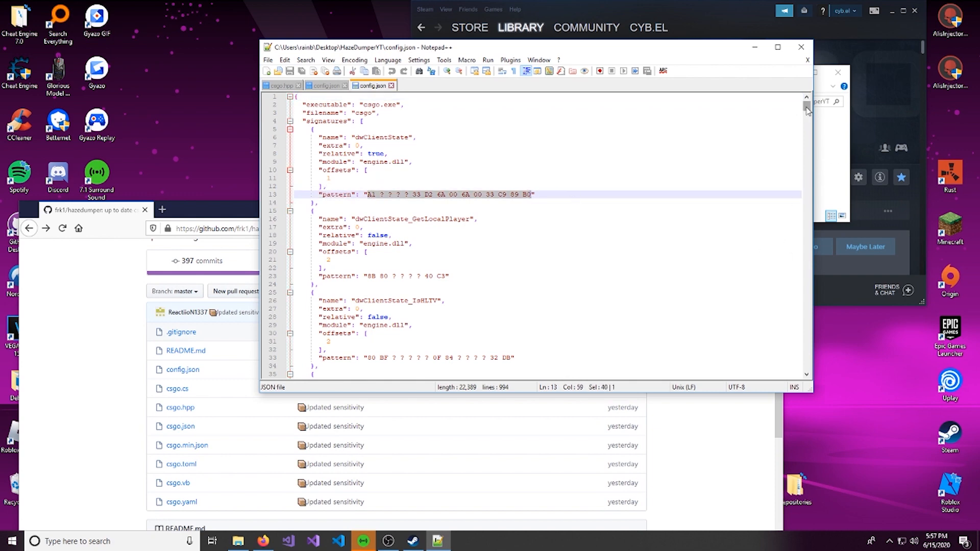
pyautogui.scroll(-3)
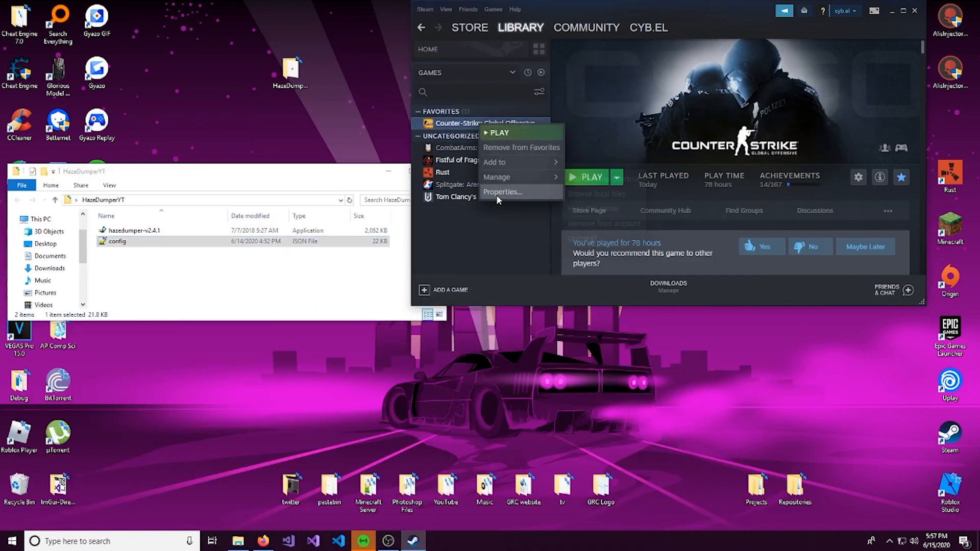
# - Check CS:GO's Properties, launch it and reach the Play screen's practice-with-bots maps
pyautogui.click(502, 192)
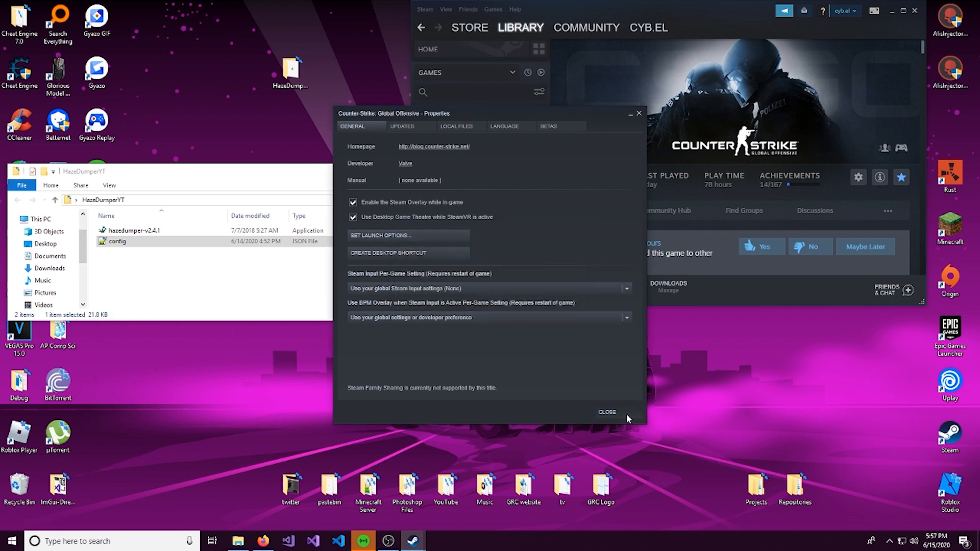
pyautogui.click(605, 411)
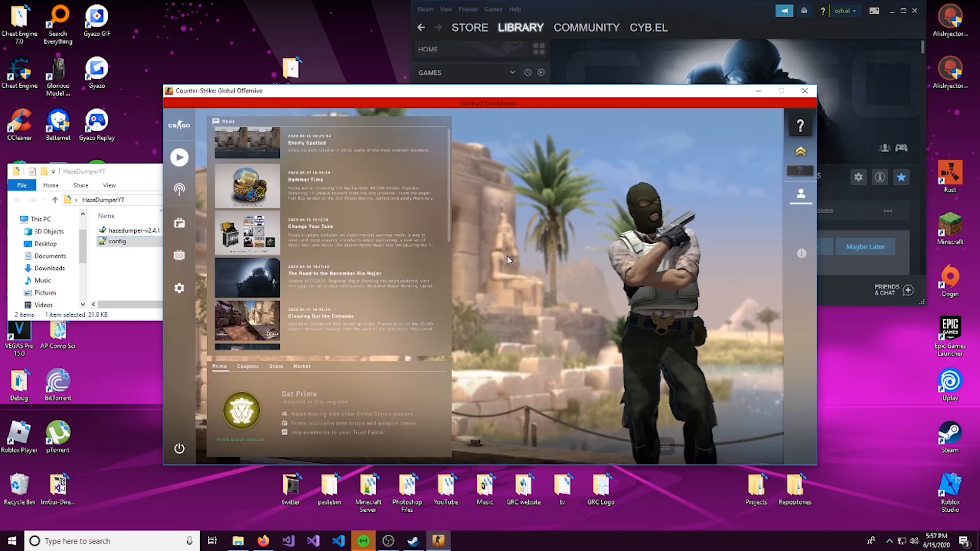
pyautogui.click(177, 158)
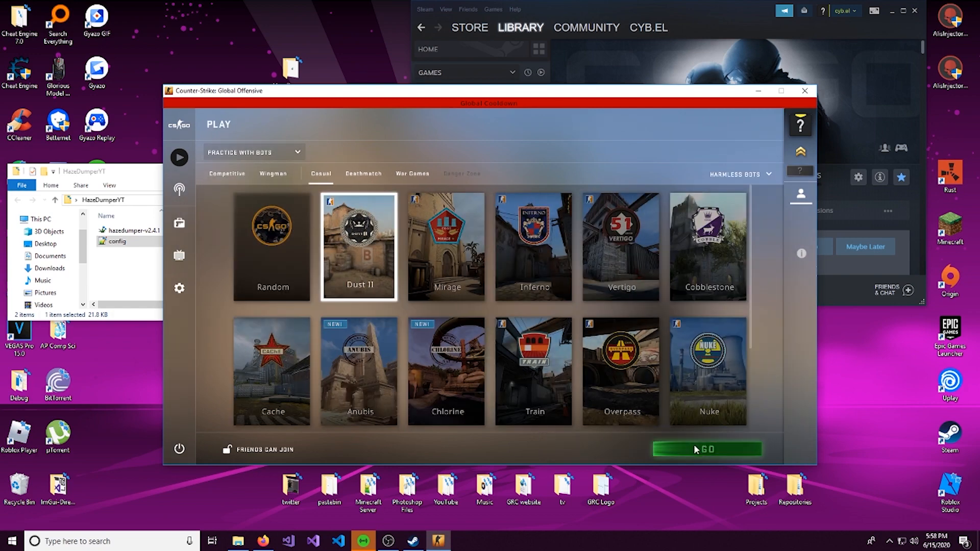
# - Hit GO to load a casual bot match on Dust II
pyautogui.click(707, 449)
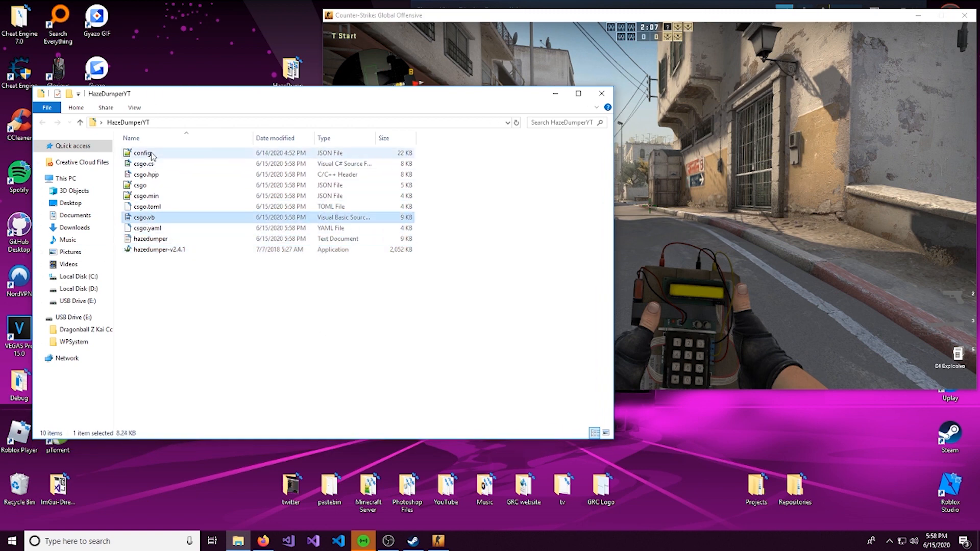
pyautogui.click(146, 174)
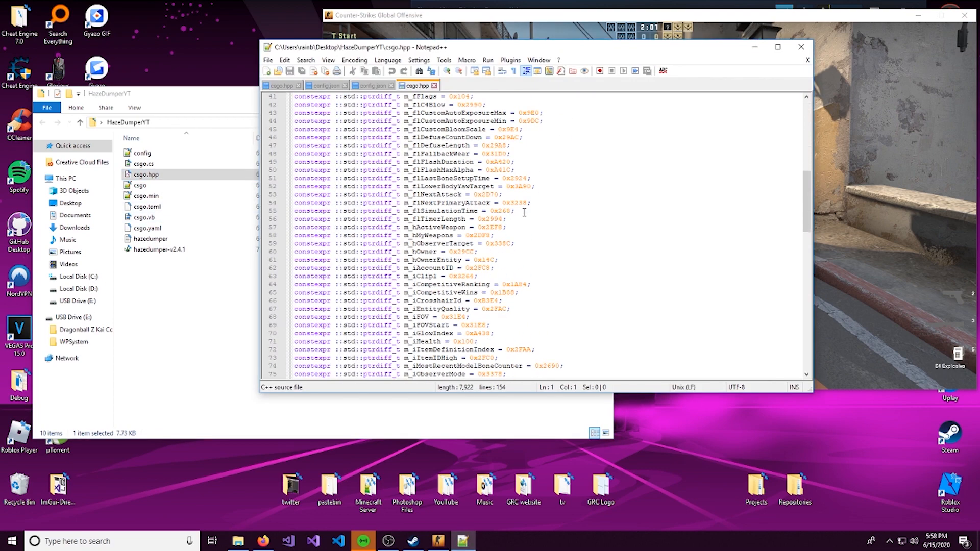
pyautogui.scroll(-3)
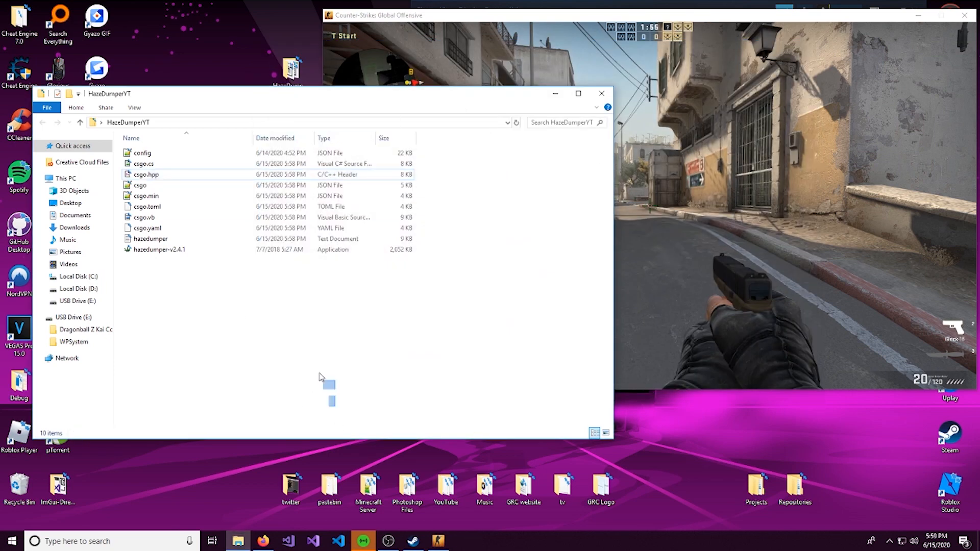
pyautogui.press('ctrl+a')
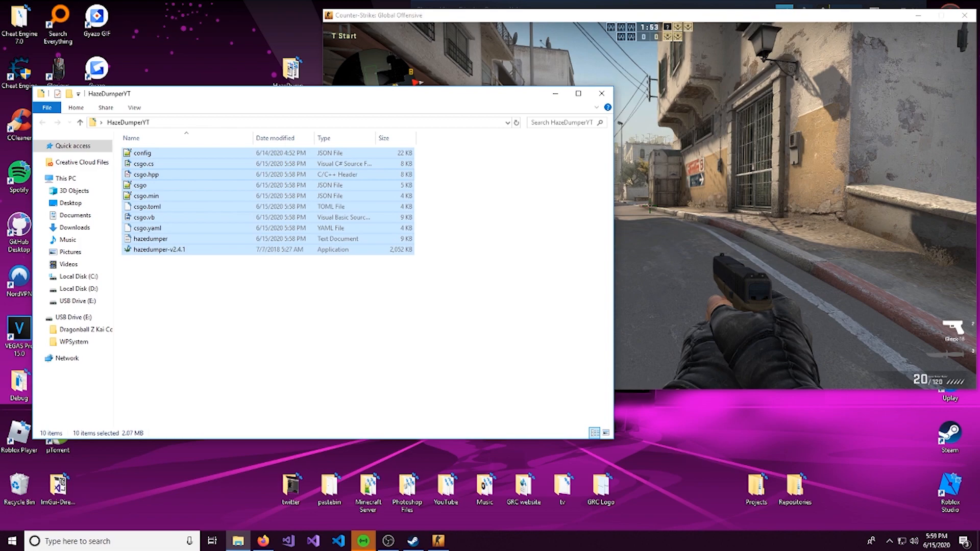